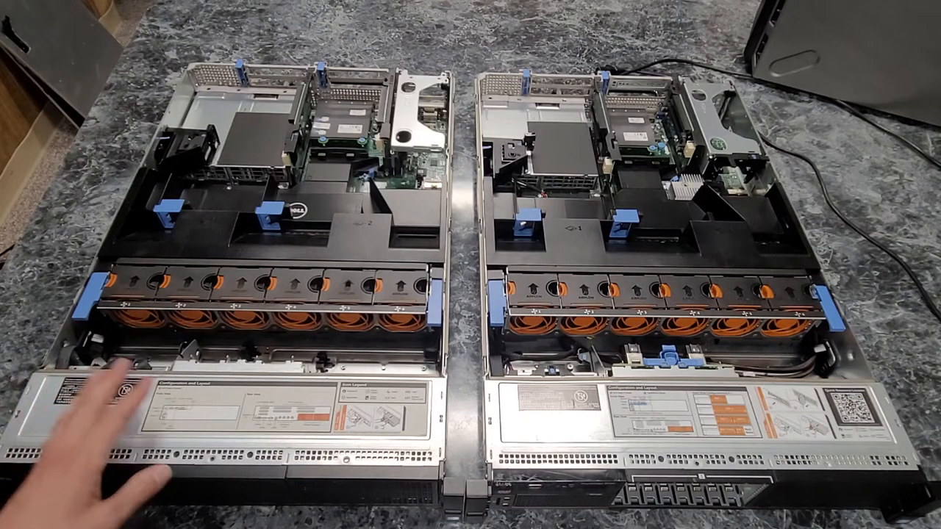
pyautogui.moveTo(257, 433)
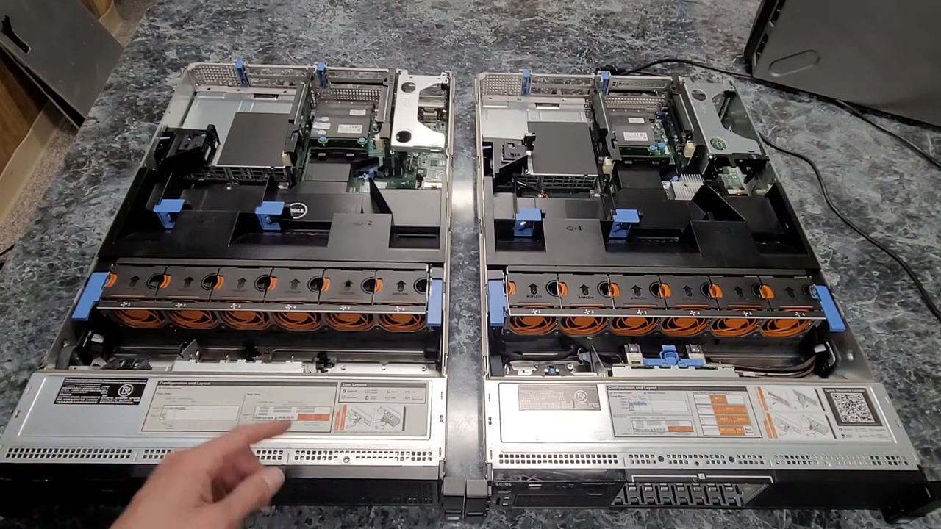